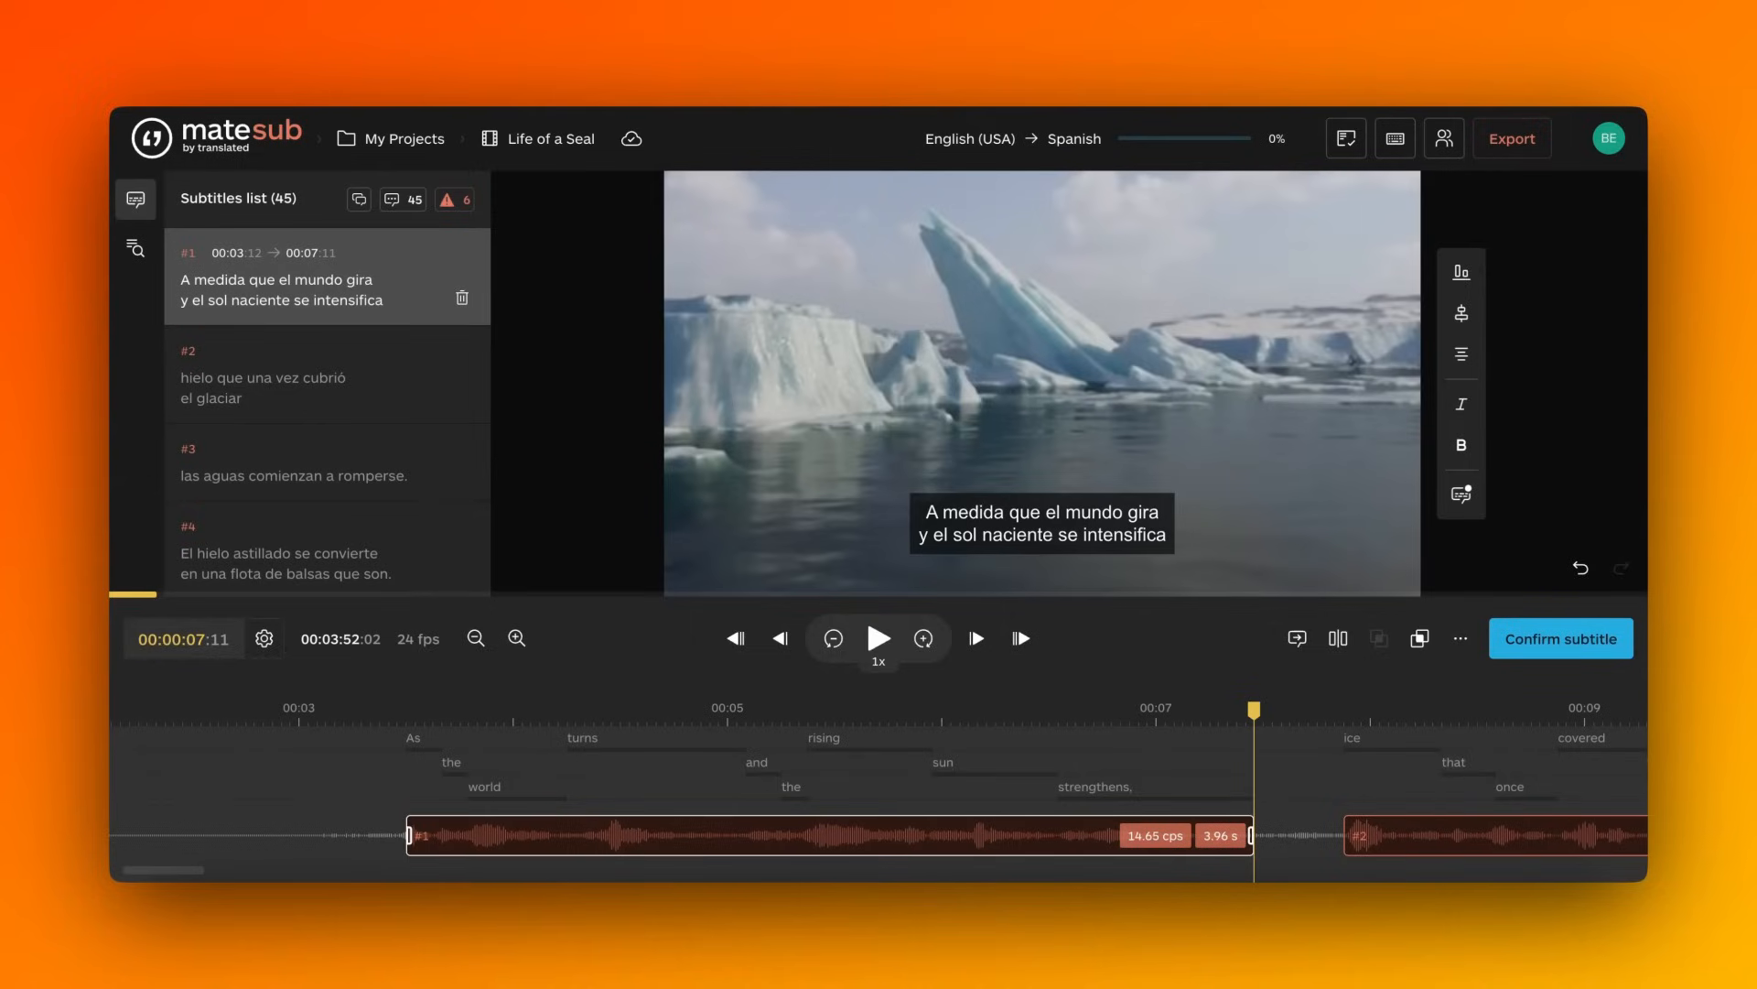
Step: Open Export settings for the Life of a Seal subtitle project
{"action": "left_click", "coordinate": [1511, 139]}
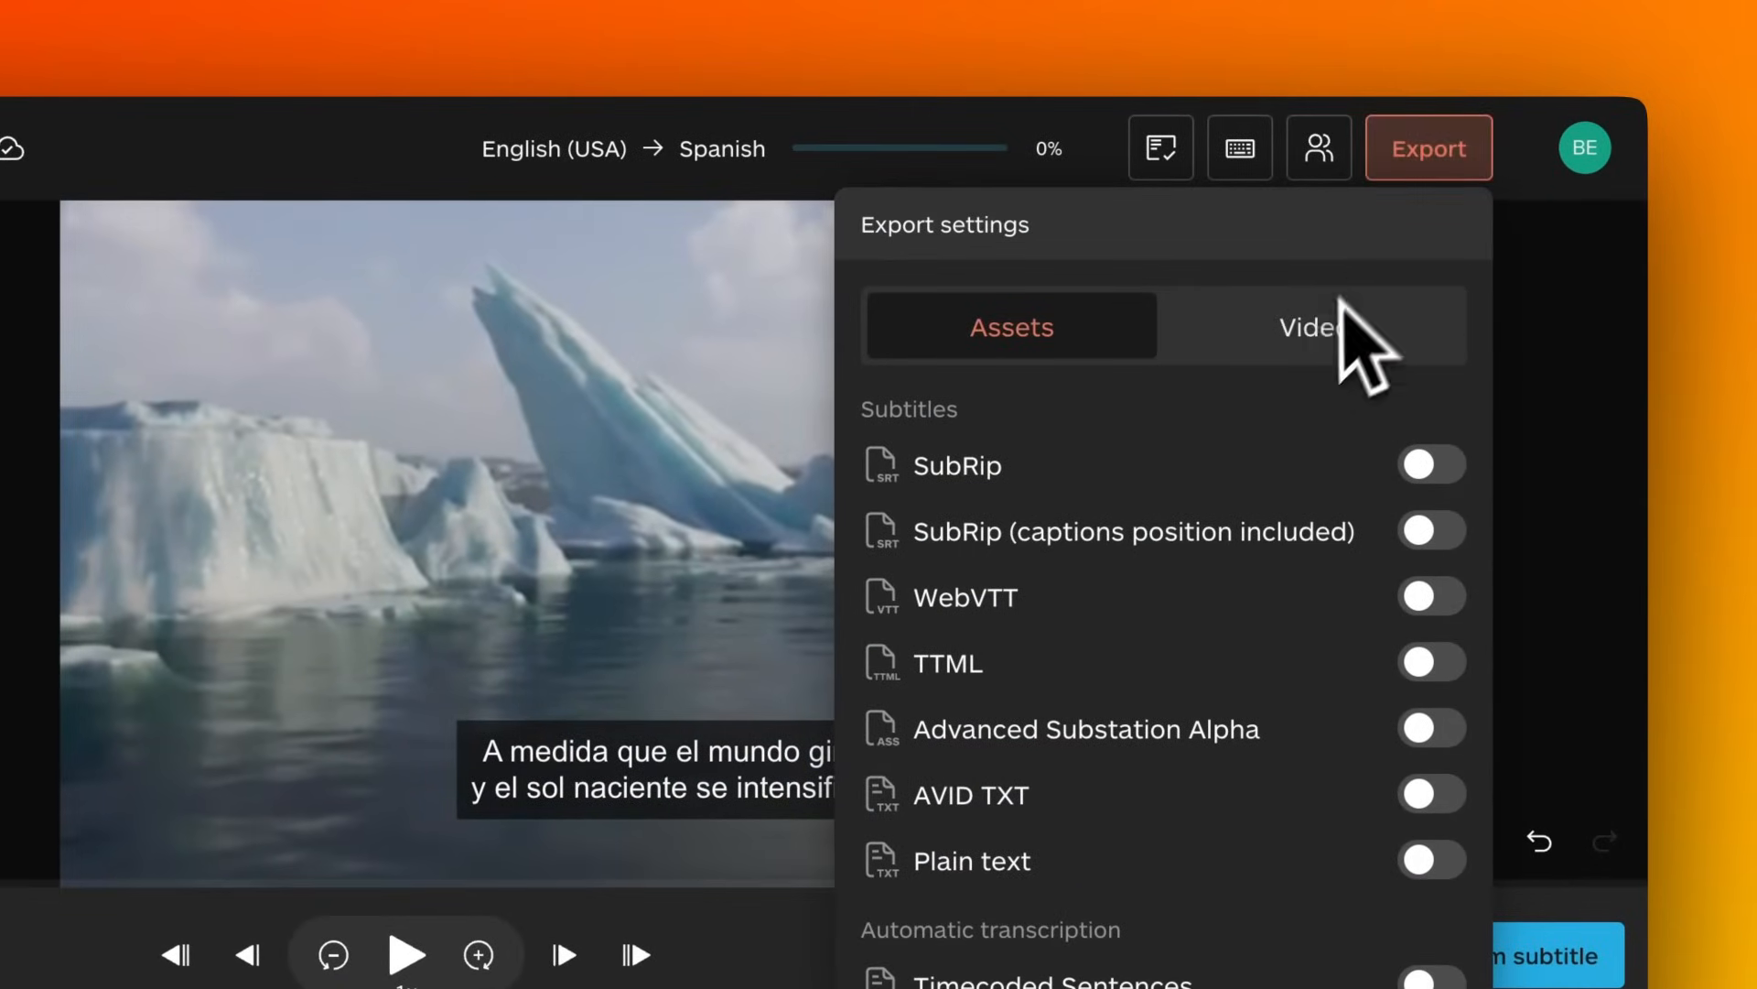
Step: Export the seal video with soft-embedded Spanish subtitles
{"action": "left_click", "coordinate": [1312, 326]}
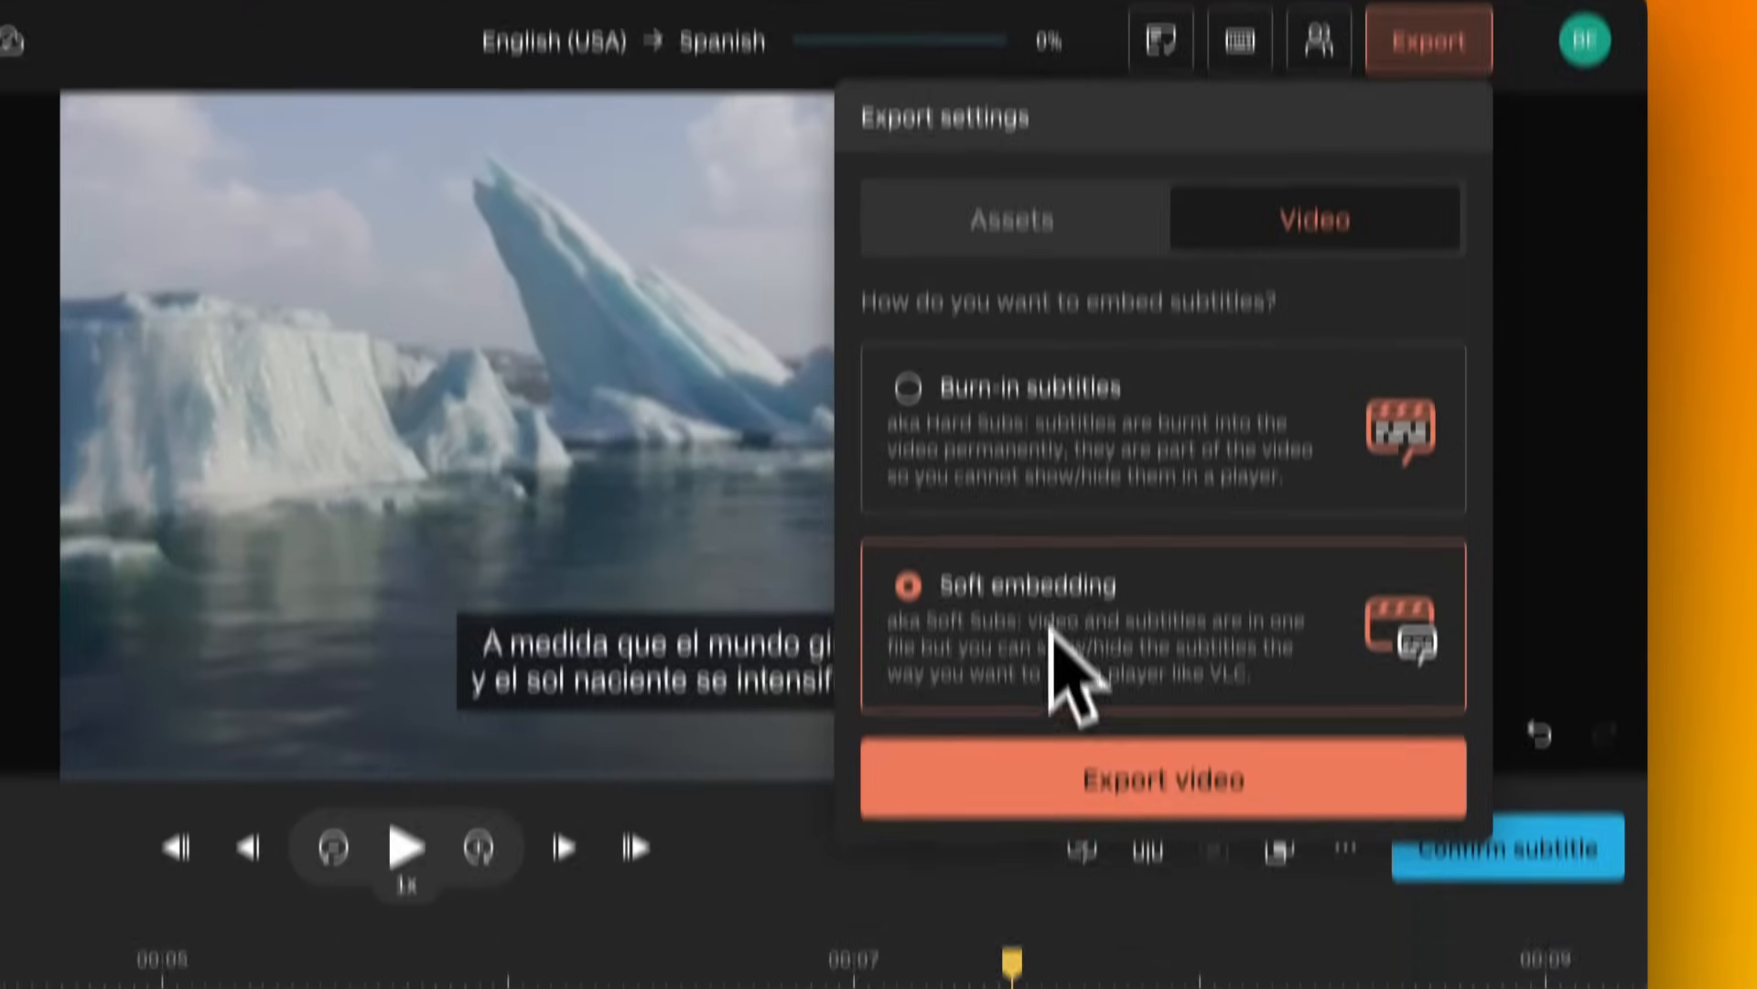
{"action": "left_click", "coordinate": [1163, 779]}
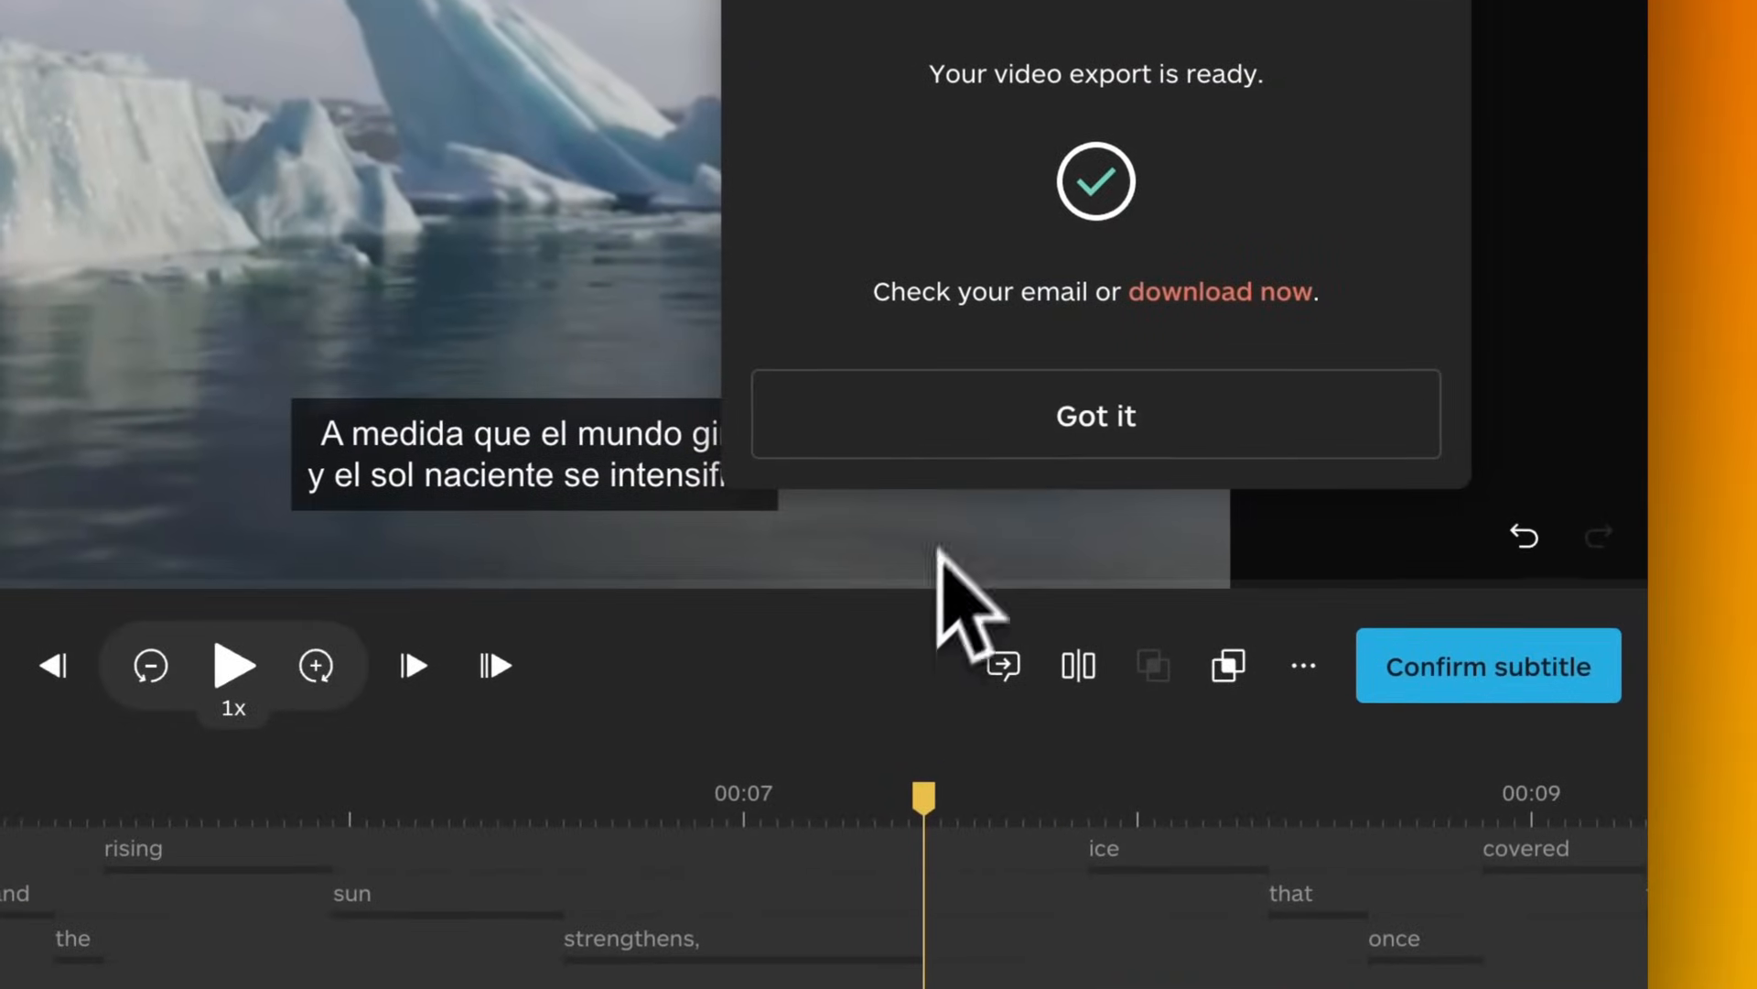
Step: Dismiss the export-ready notice and return to the Spanish subtitle editor
{"action": "left_click", "coordinate": [1095, 414]}
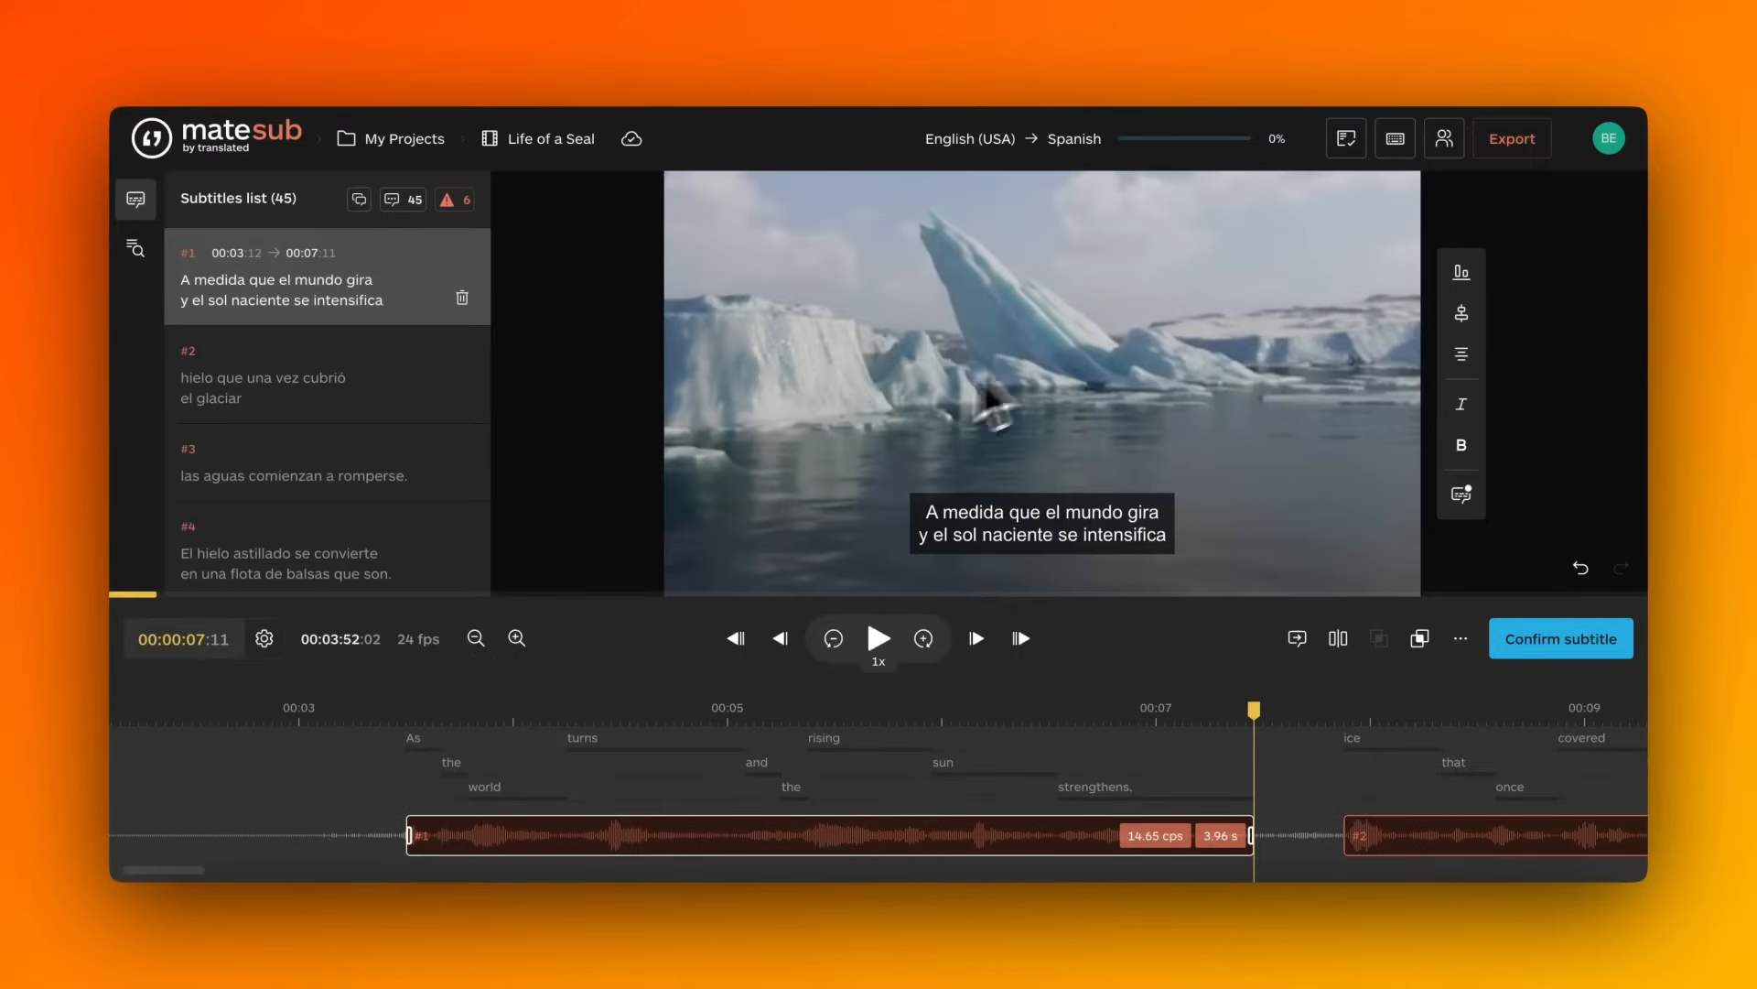
Step: Re-export the seal video with burned-in Spanish subtitles and dismiss the notice
{"action": "left_click", "coordinate": [1511, 139]}
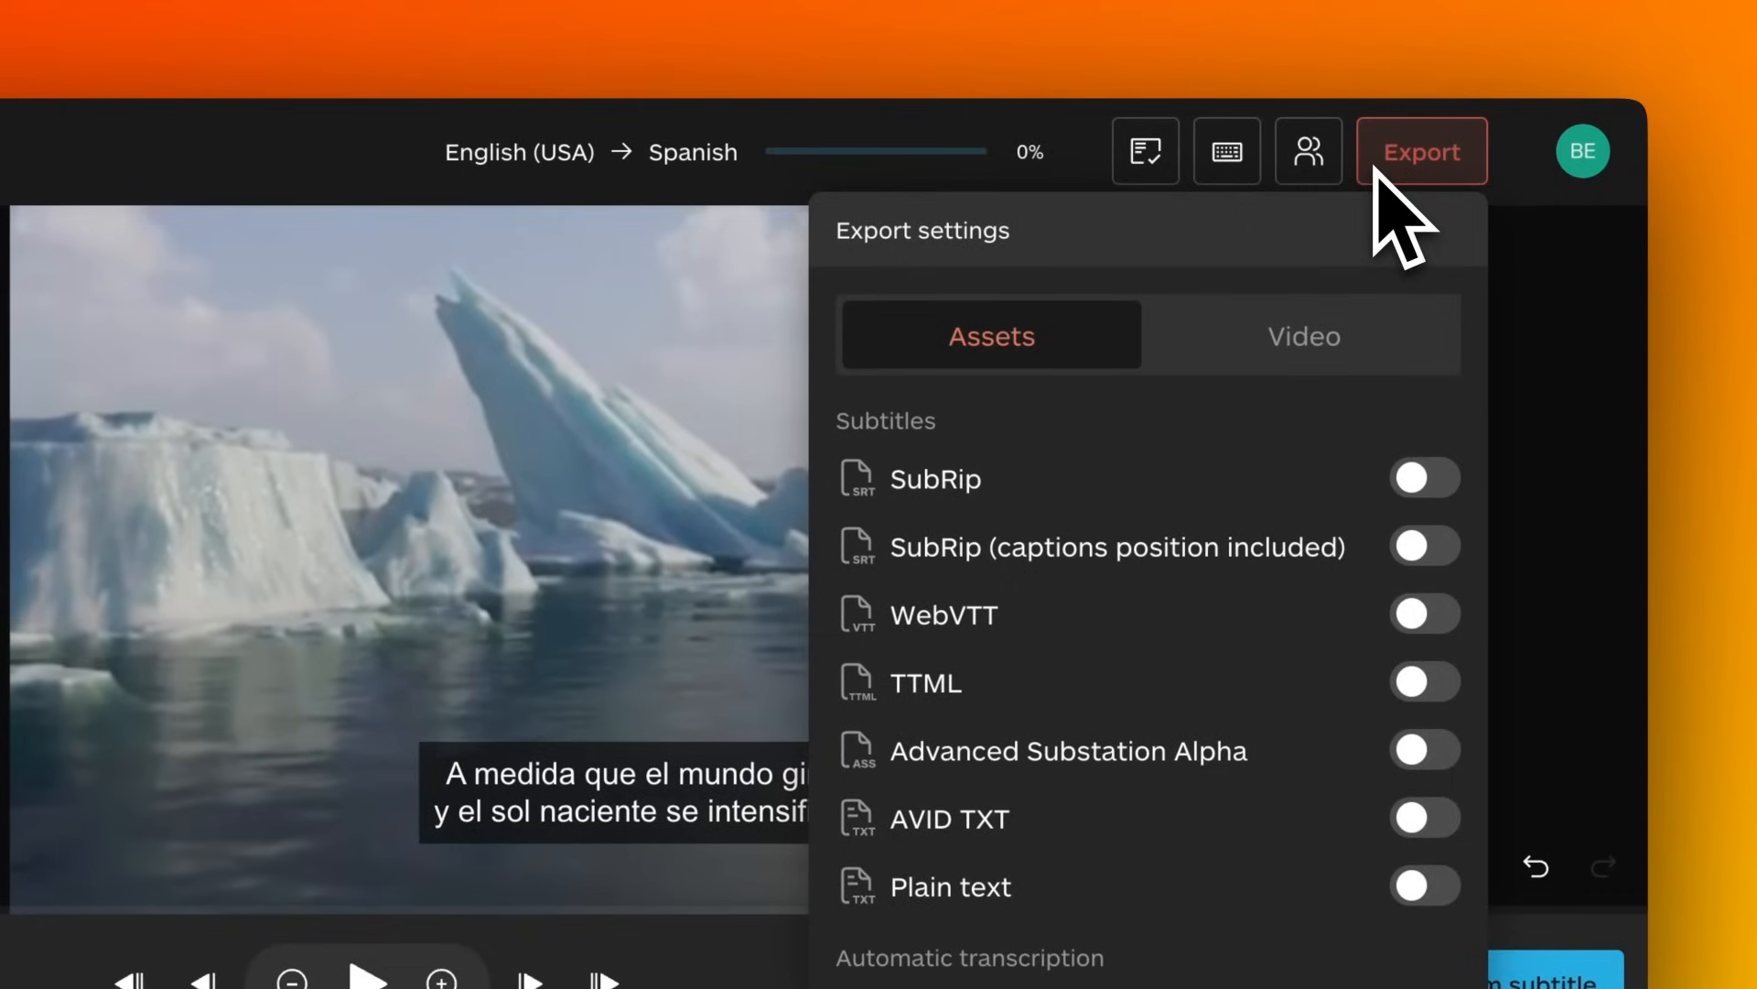
{"action": "left_click", "coordinate": [1303, 335]}
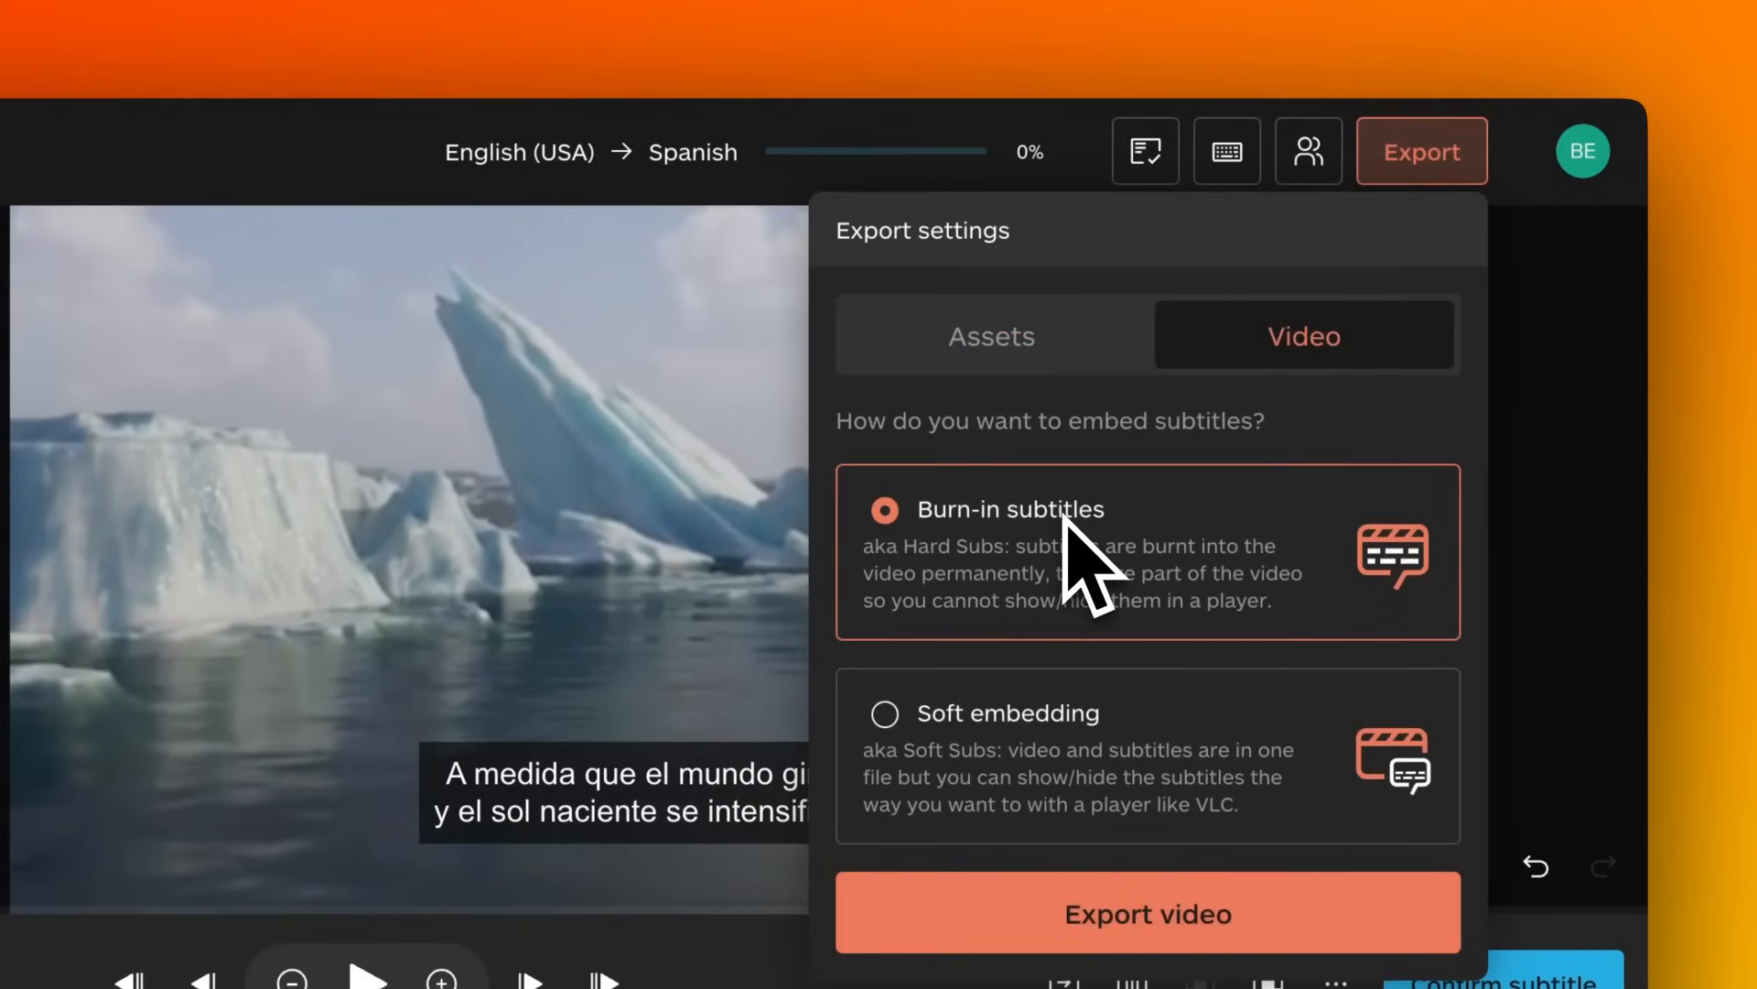
{"action": "left_click", "coordinate": [1147, 912]}
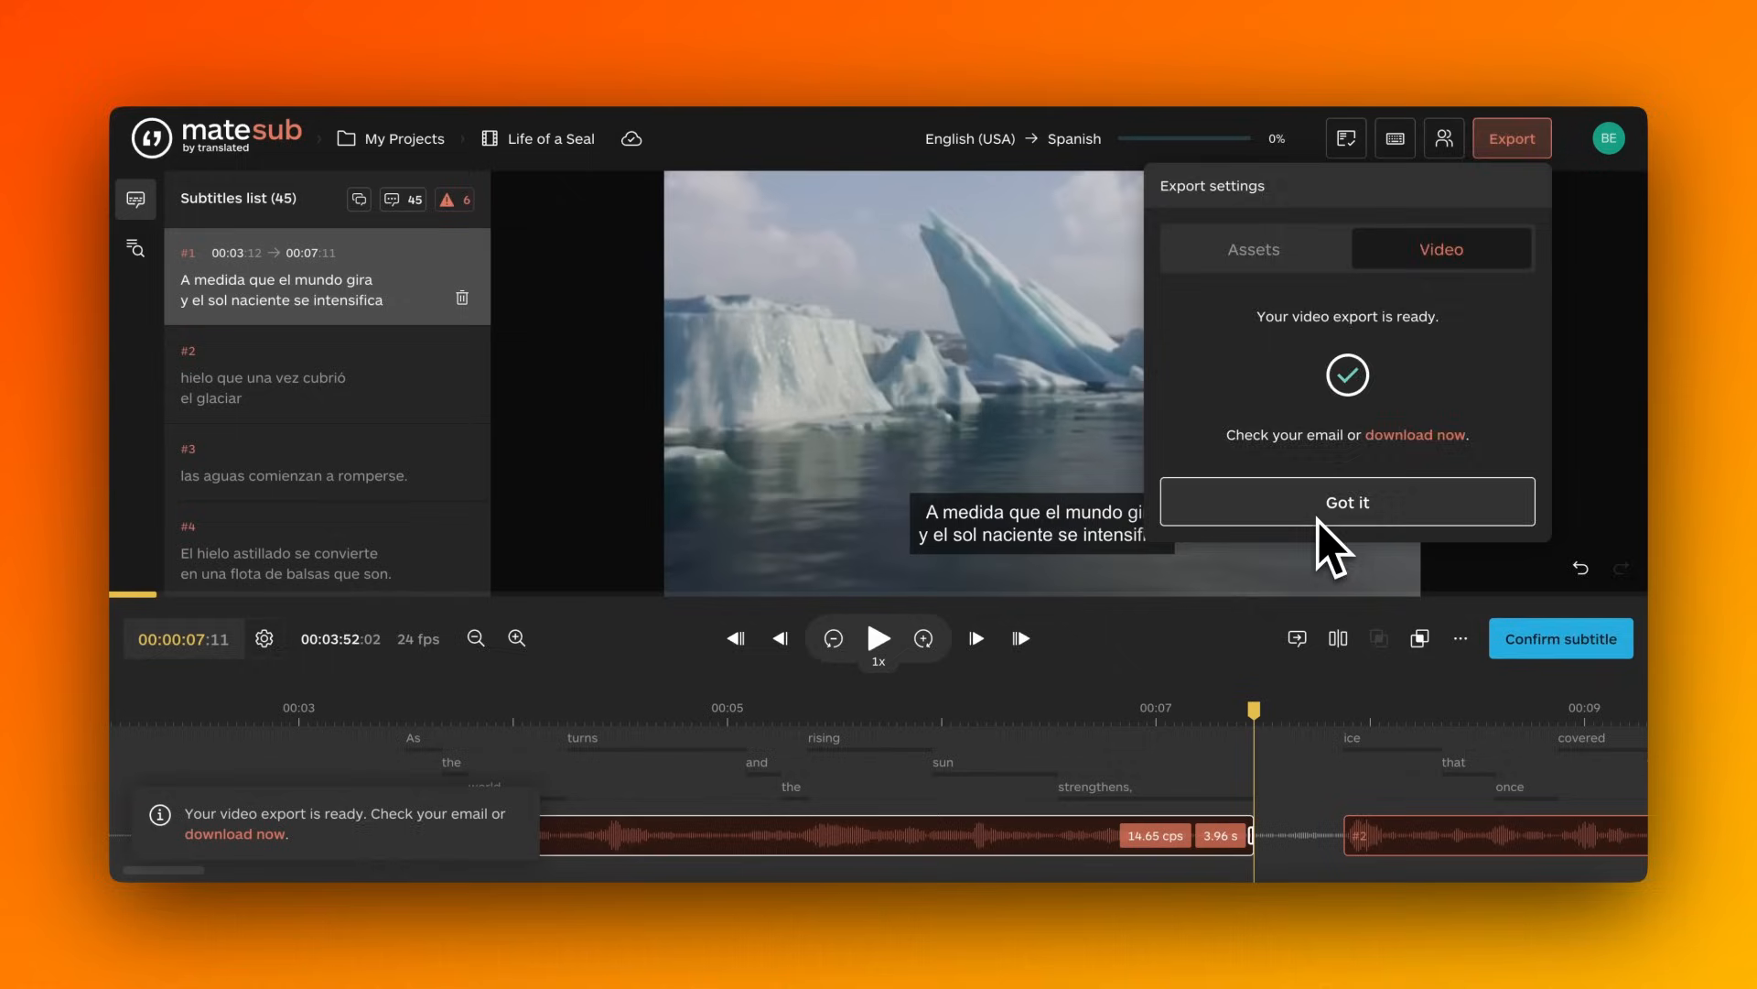
{"action": "left_click", "coordinate": [1347, 500]}
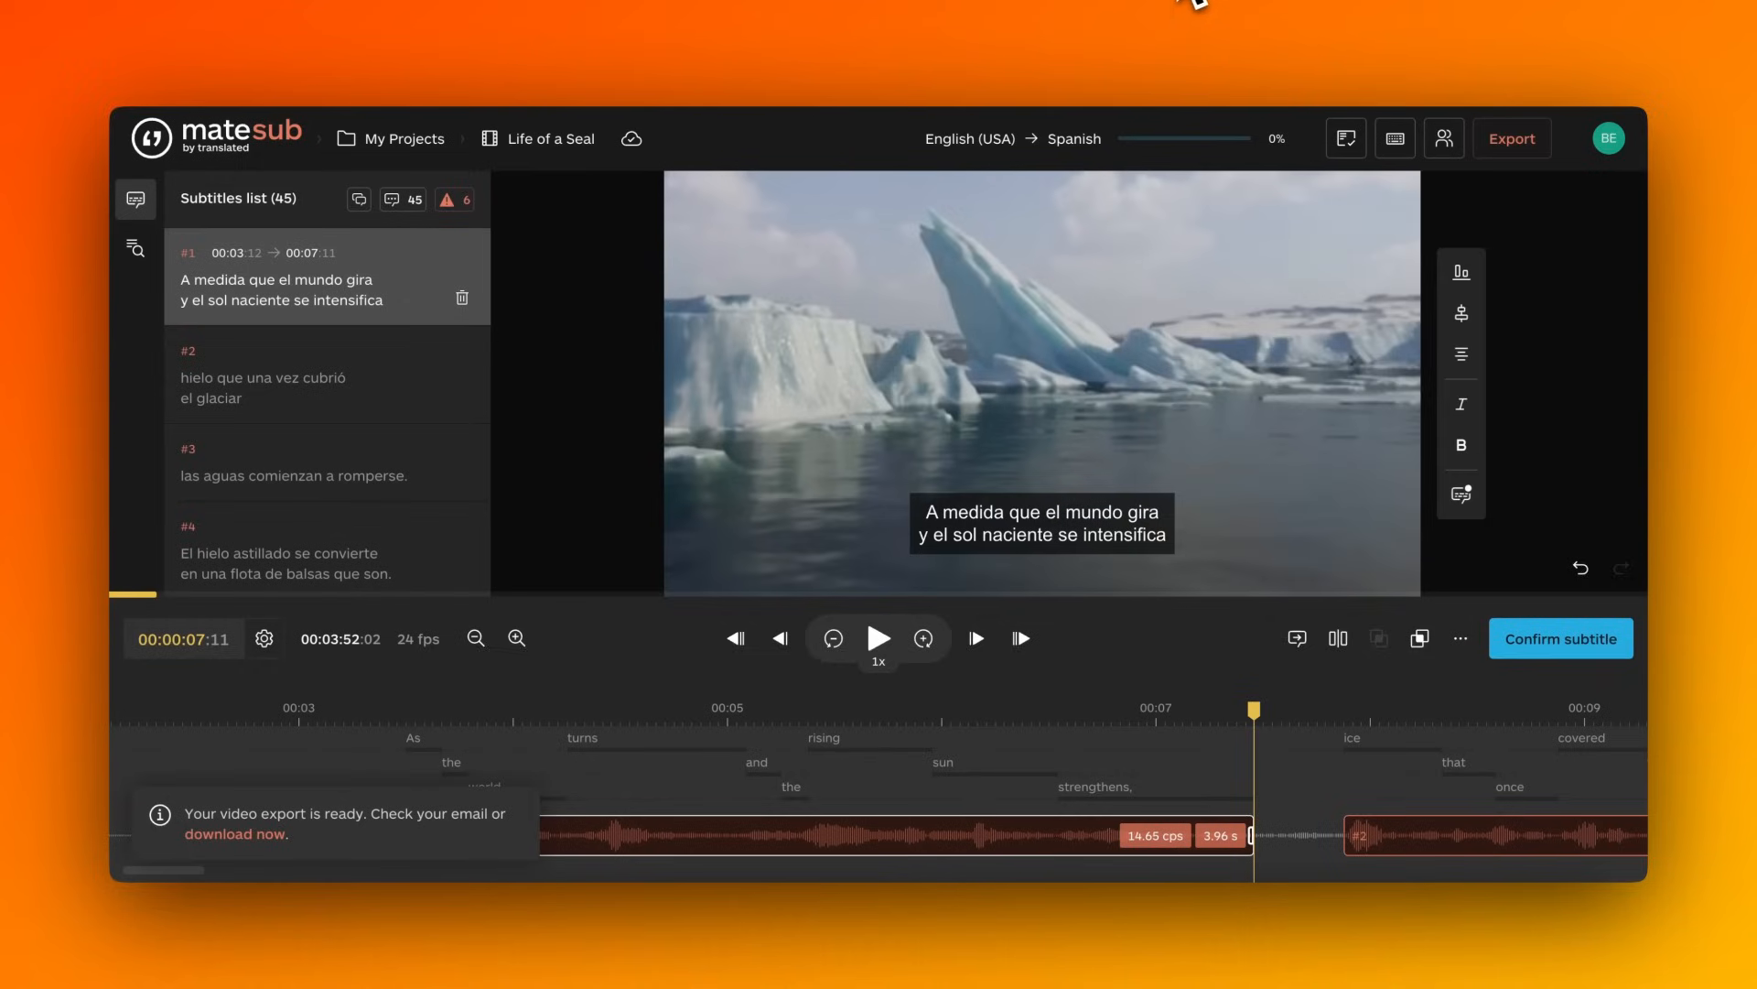